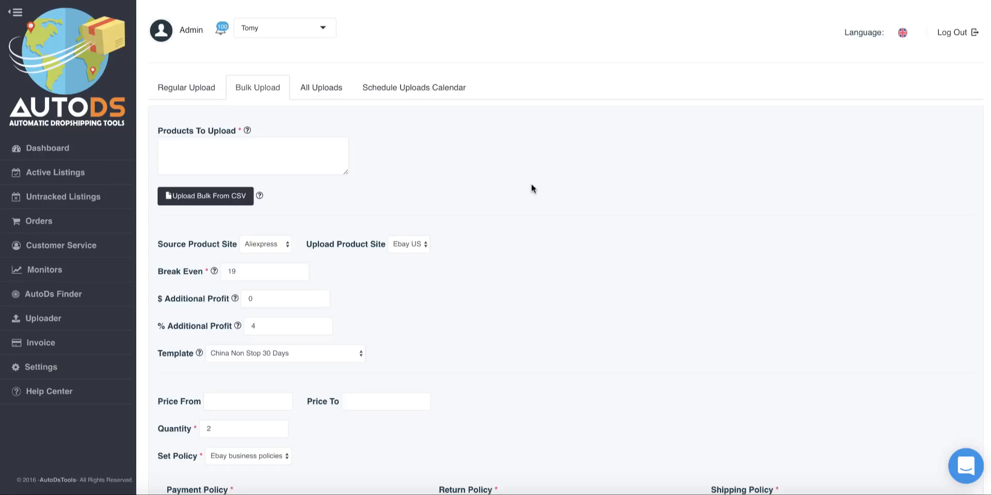
{"action": "mouse_move", "coordinate": [494, 165]}
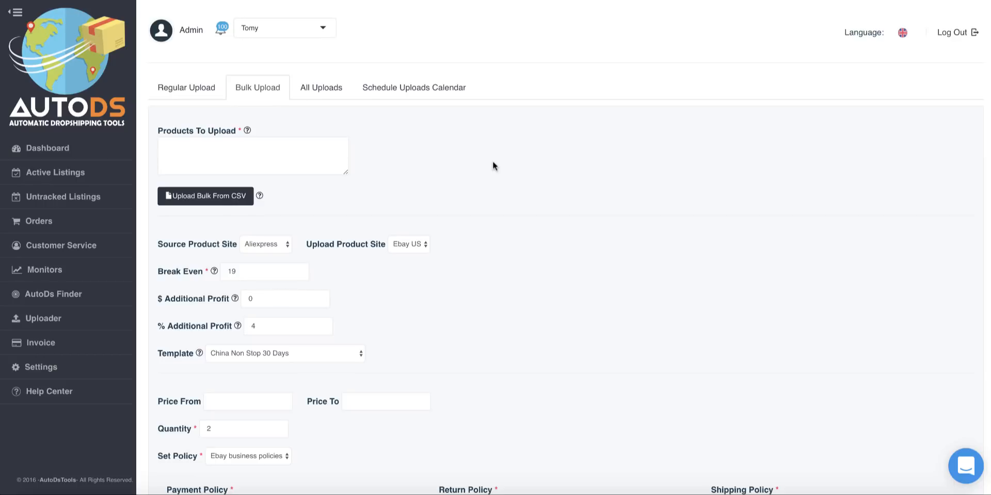
{"action": "mouse_move", "coordinate": [345, 18]}
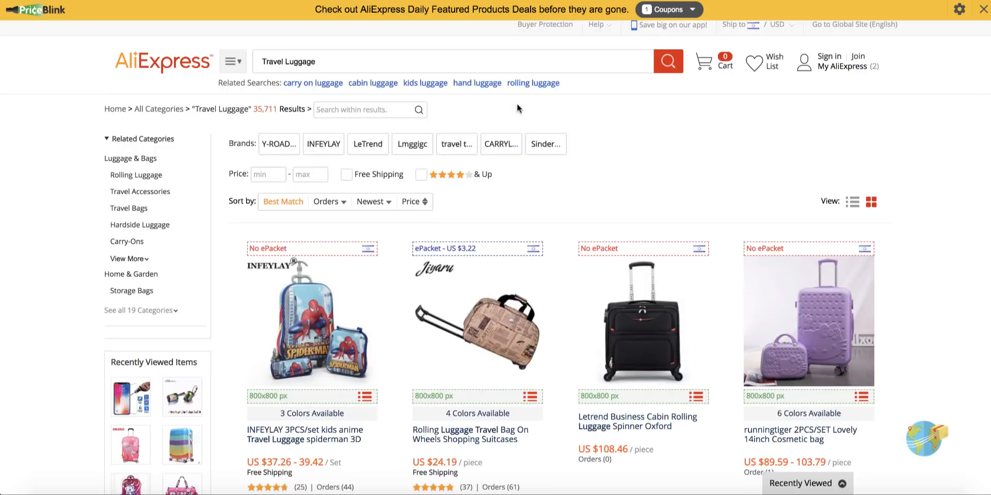
Step: Scroll the Travel Luggage results and extract the listed products with the Item Grabber
{"action": "scroll", "scroll_direction": "down", "scroll_amount": 3}
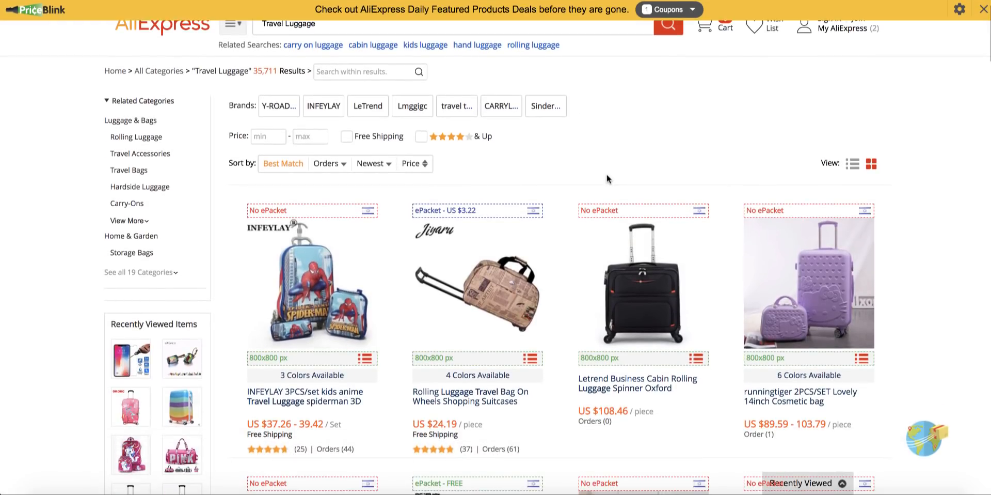
{"action": "scroll", "scroll_direction": "down", "scroll_amount": 3}
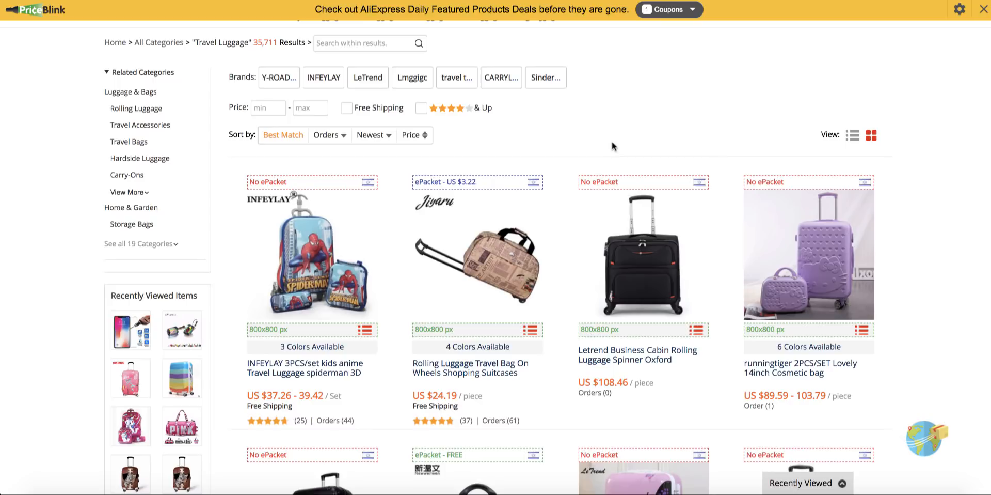
{"action": "scroll", "scroll_direction": "down", "scroll_amount": 3}
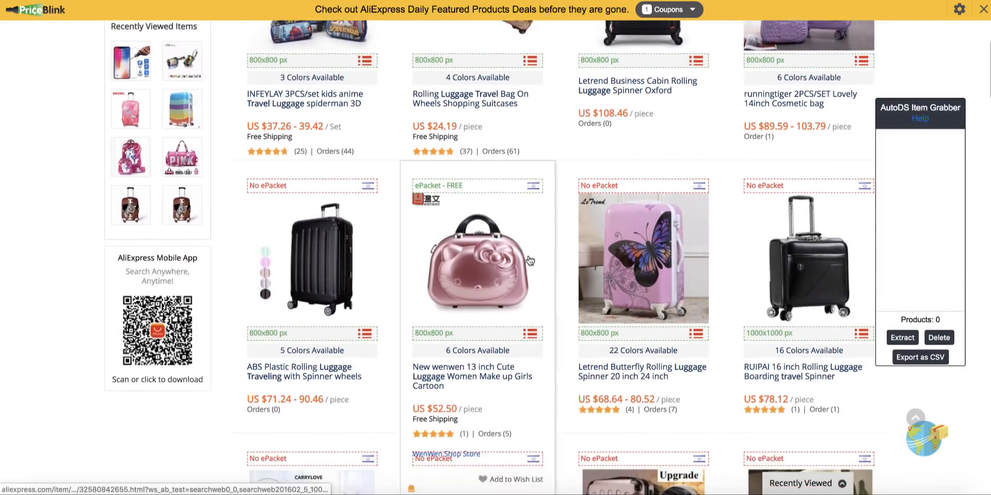
{"action": "scroll", "scroll_direction": "down", "scroll_amount": 3}
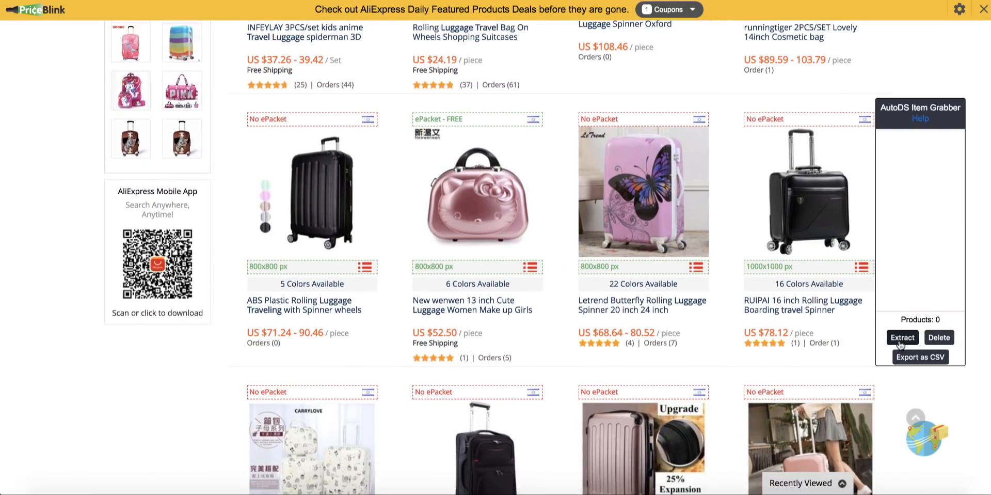
{"action": "left_click", "coordinate": [903, 337]}
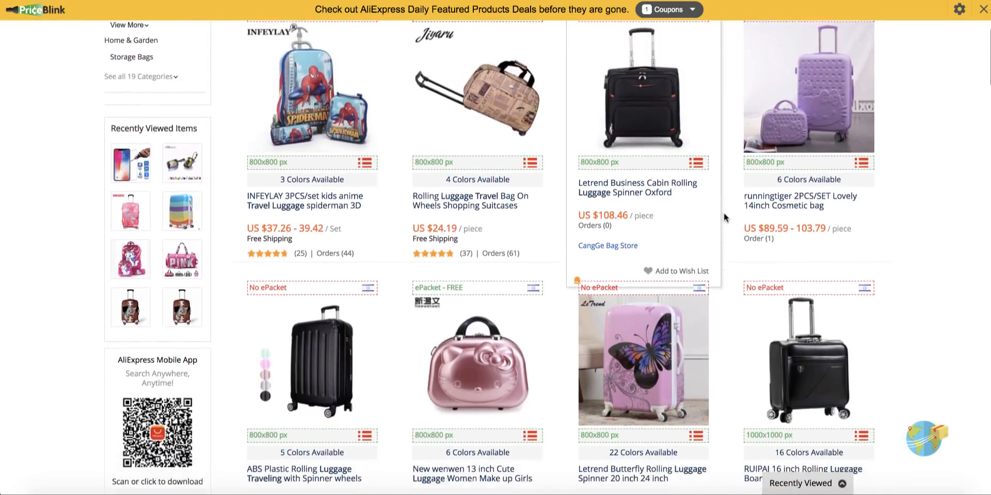
{"action": "scroll", "scroll_direction": "down", "scroll_amount": 3}
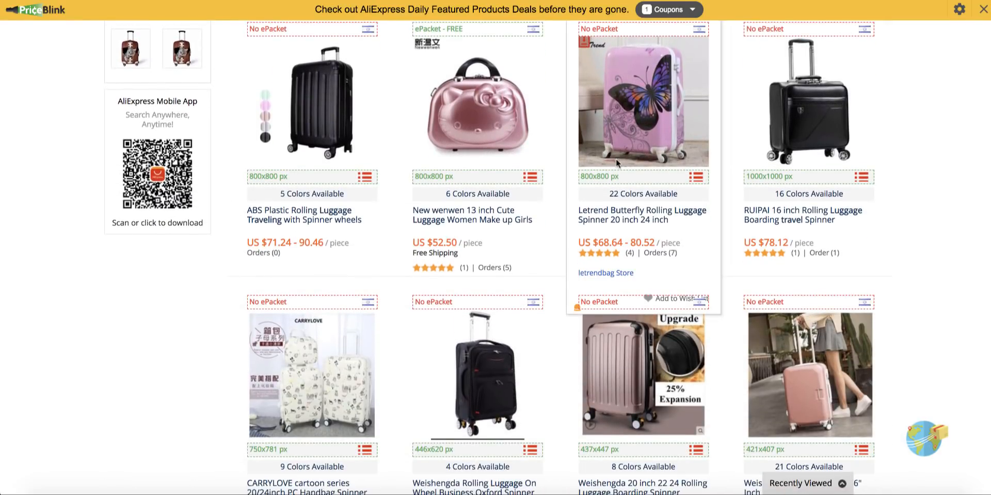
{"action": "scroll", "scroll_direction": "down", "scroll_amount": 3}
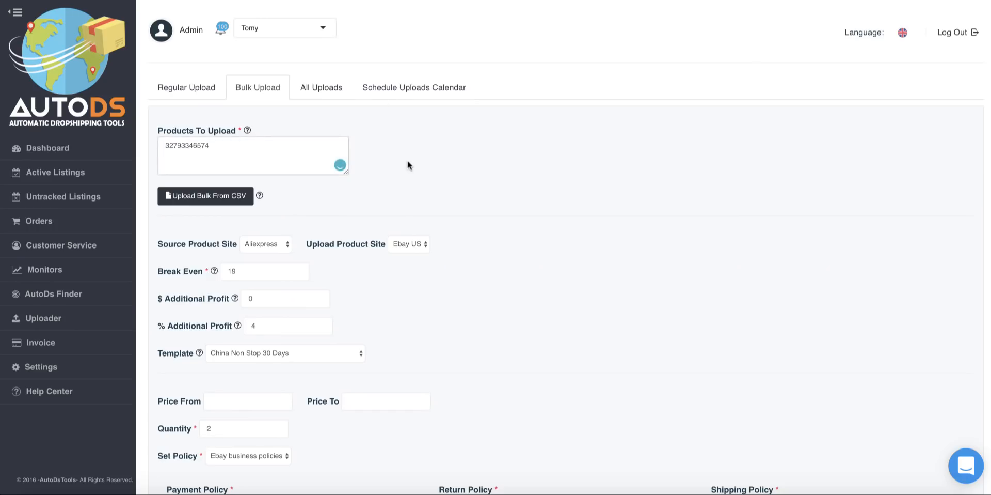
{"action": "scroll", "scroll_direction": "down", "scroll_amount": 3}
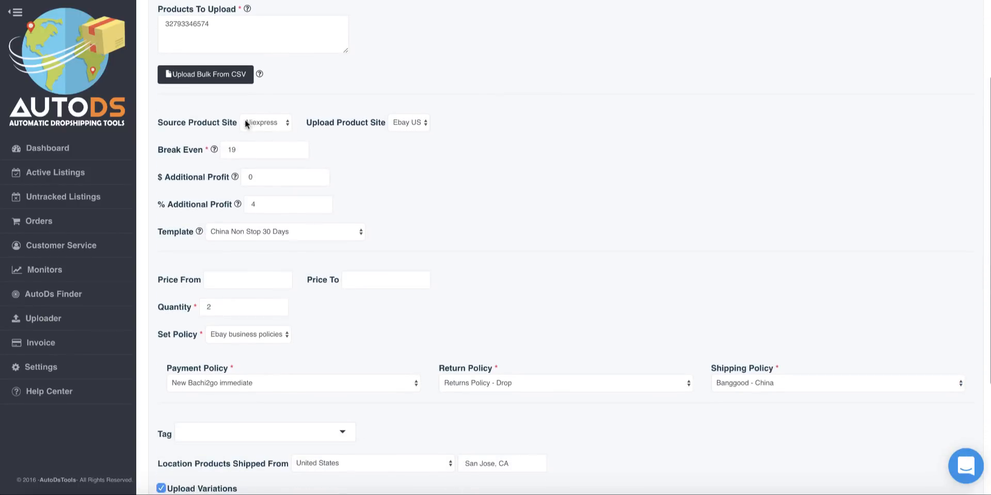
{"action": "scroll", "scroll_direction": "down", "scroll_amount": 3}
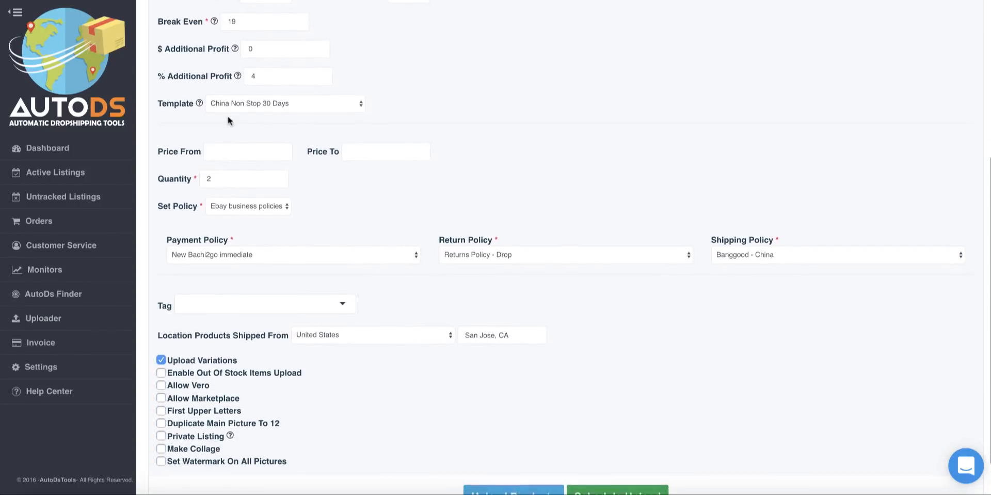
{"action": "scroll", "scroll_direction": "down", "scroll_amount": 3}
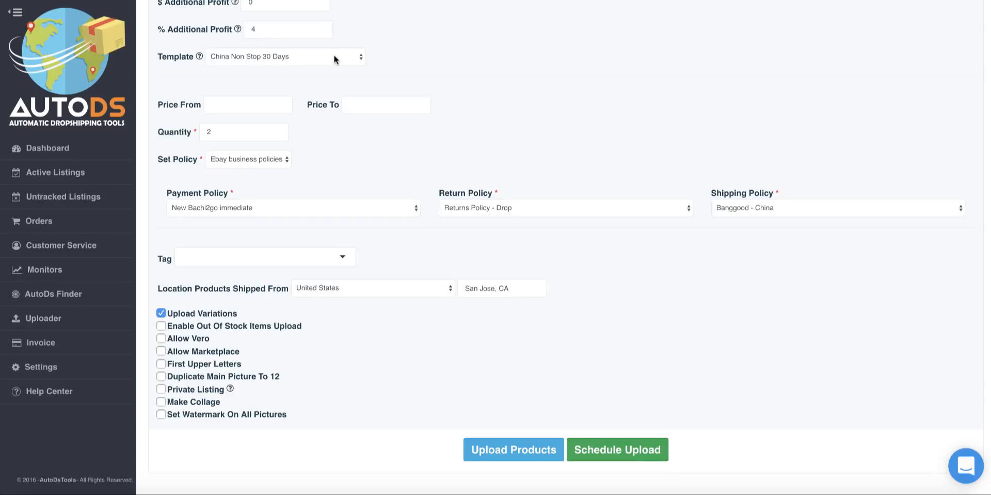
{"action": "mouse_move", "coordinate": [739, 214]}
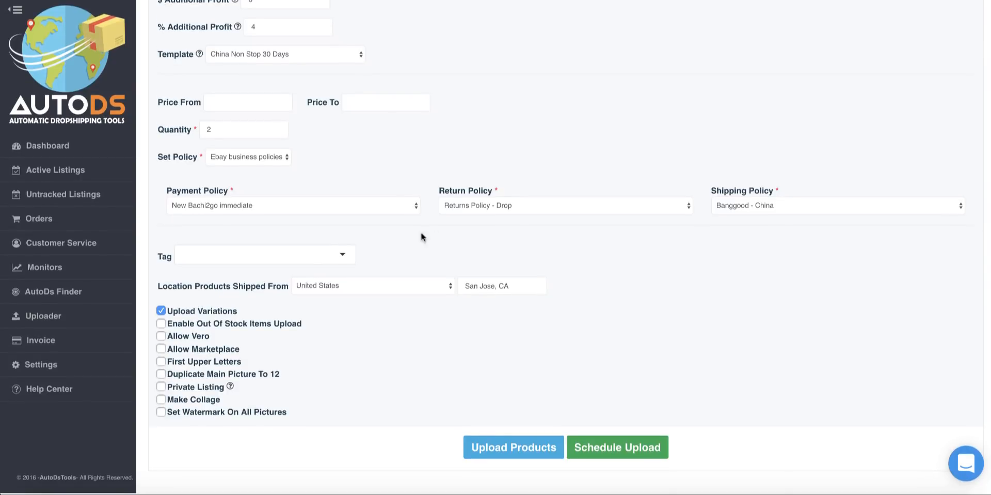
{"action": "left_click", "coordinate": [263, 254]}
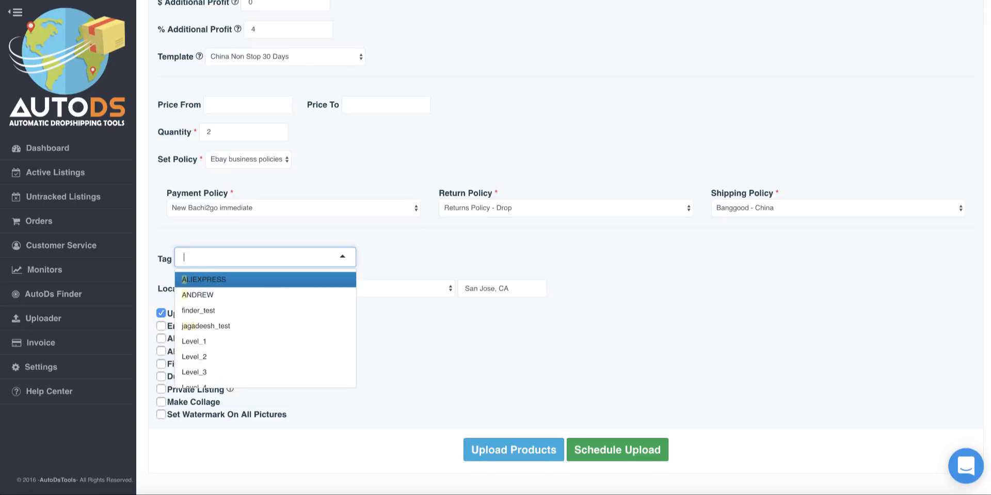
{"action": "type", "text": "A"}
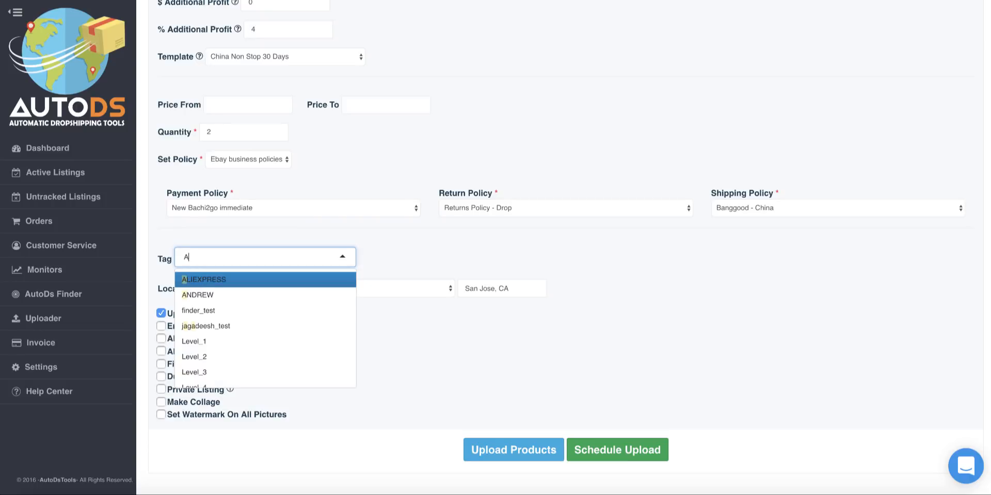
{"action": "type", "text": "liExpress Variations Bulk"}
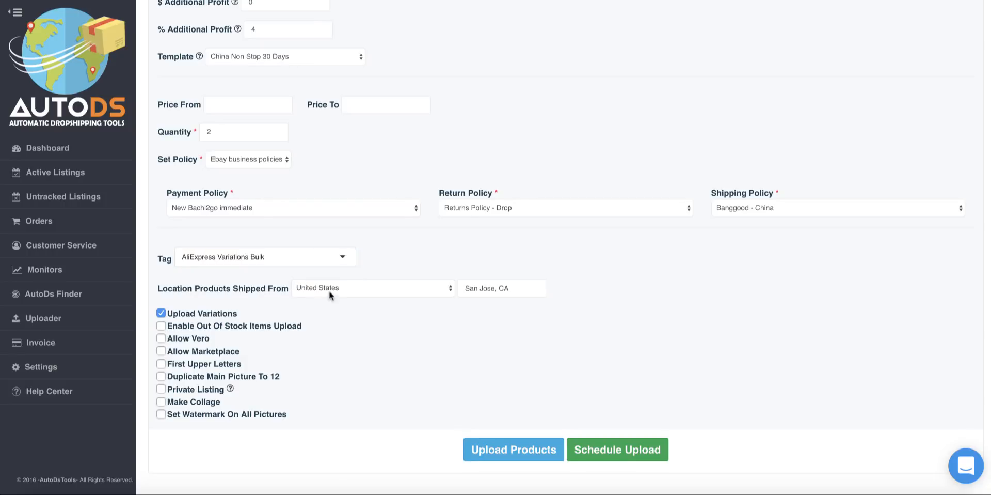
{"action": "left_click", "coordinate": [372, 288]}
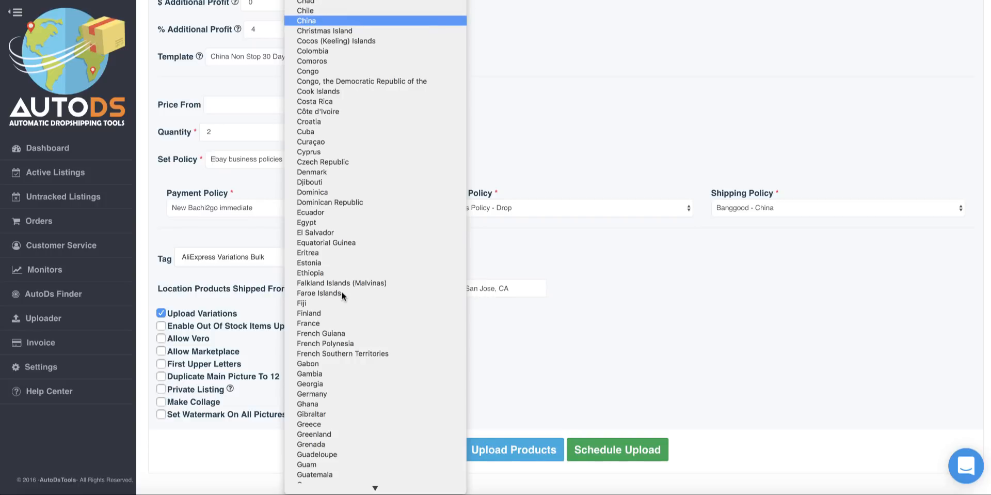
{"action": "left_click", "coordinate": [303, 20]}
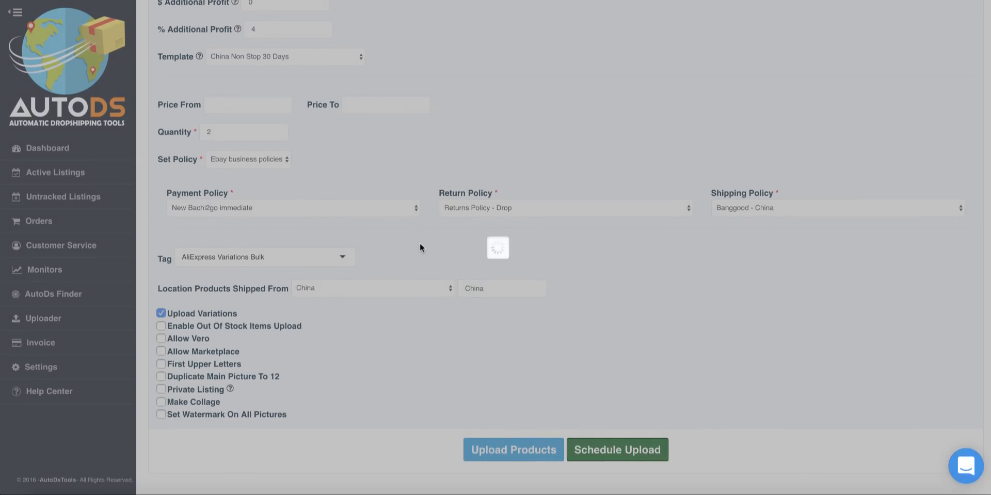
{"action": "left_click", "coordinate": [617, 449]}
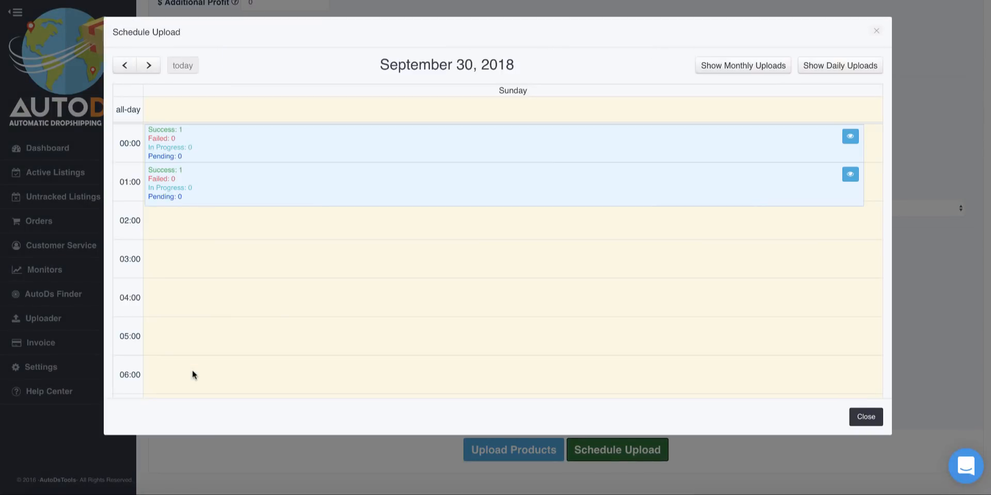
{"action": "scroll", "scroll_direction": "down", "scroll_amount": 3}
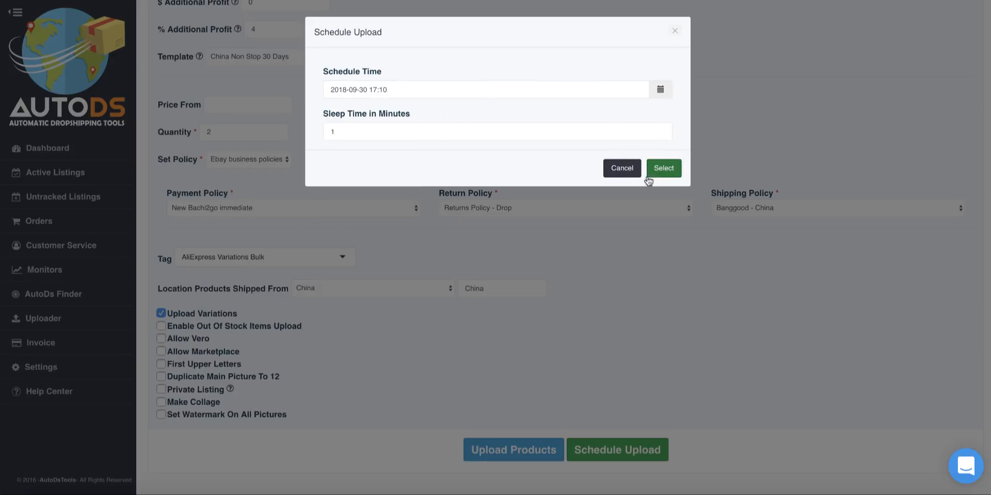
{"action": "left_click", "coordinate": [664, 167]}
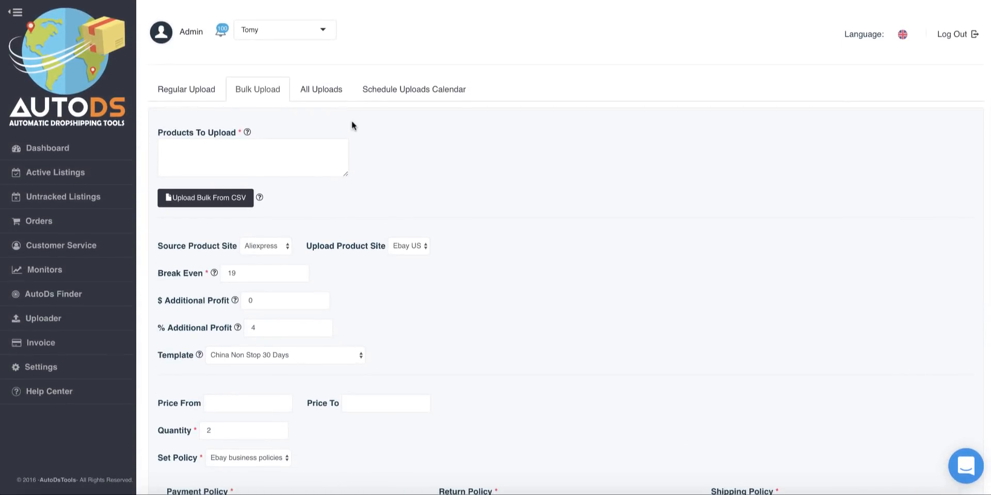
{"action": "mouse_move", "coordinate": [409, 103]}
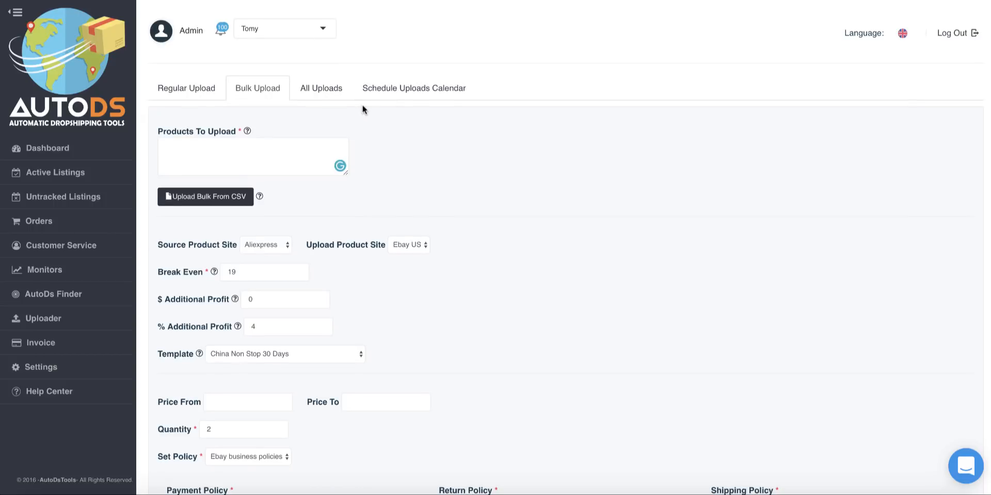
{"action": "mouse_move", "coordinate": [372, 98]}
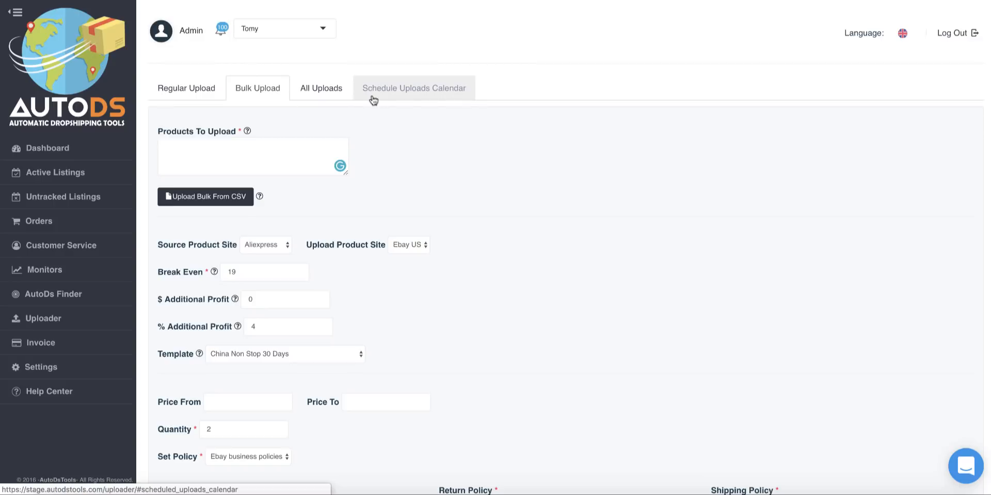
Step: View September 30 in the uploads calendar and edit the pending Letrend butterfly luggage item
{"action": "left_click", "coordinate": [415, 88]}
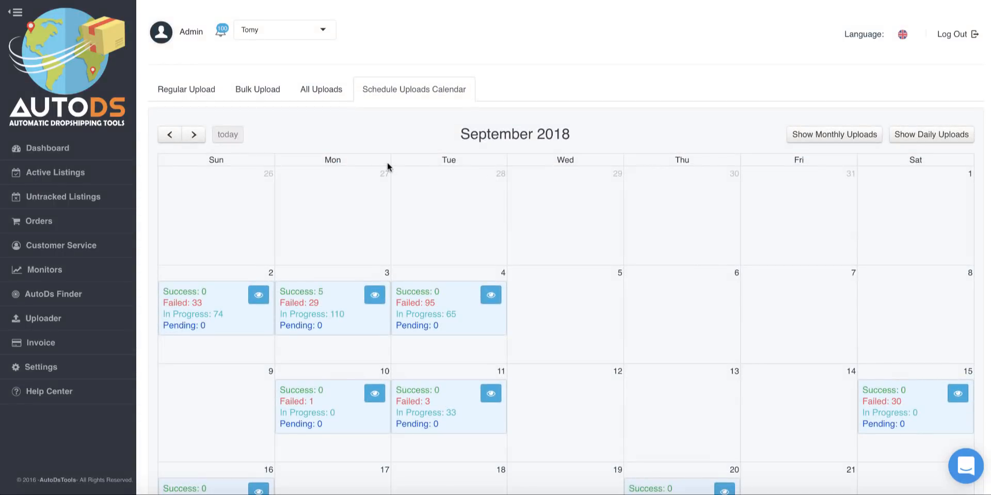
{"action": "scroll", "scroll_direction": "down", "scroll_amount": 3}
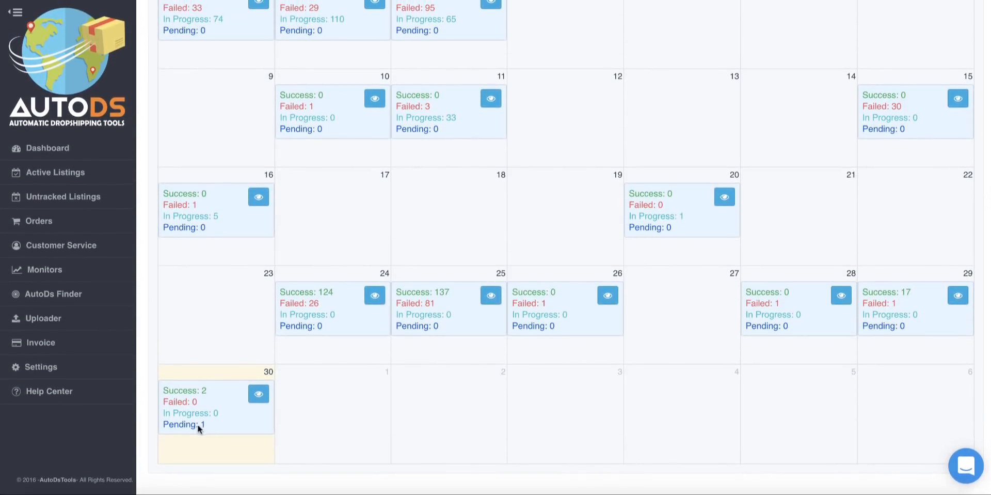
{"action": "mouse_move", "coordinate": [258, 394]}
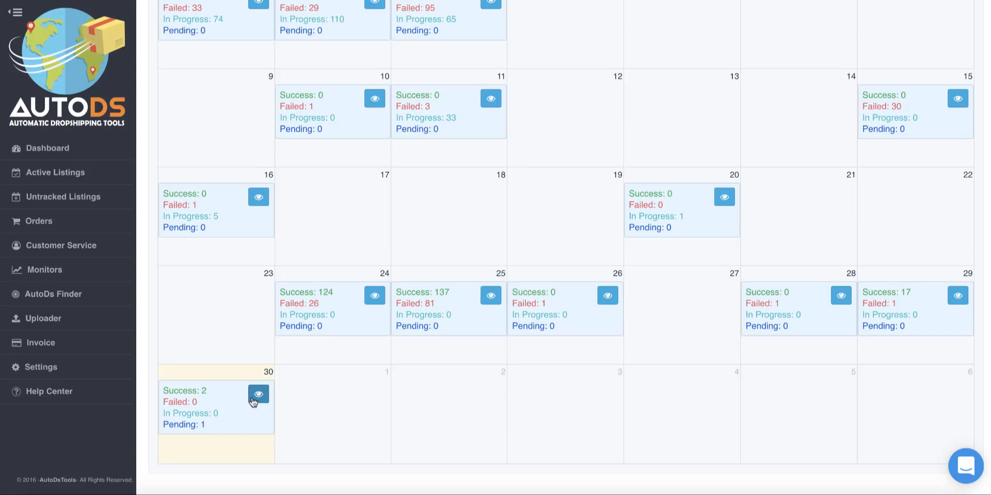
{"action": "left_click", "coordinate": [258, 393]}
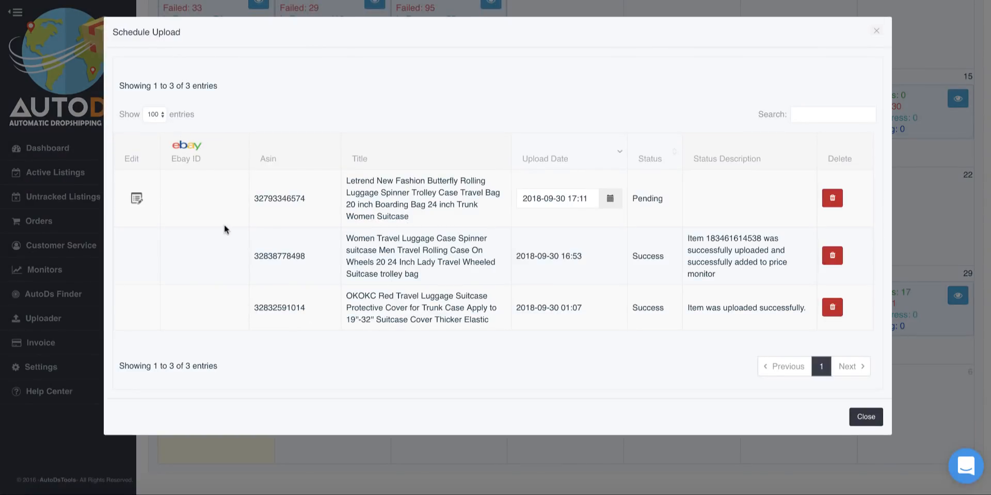
{"action": "mouse_move", "coordinate": [133, 202]}
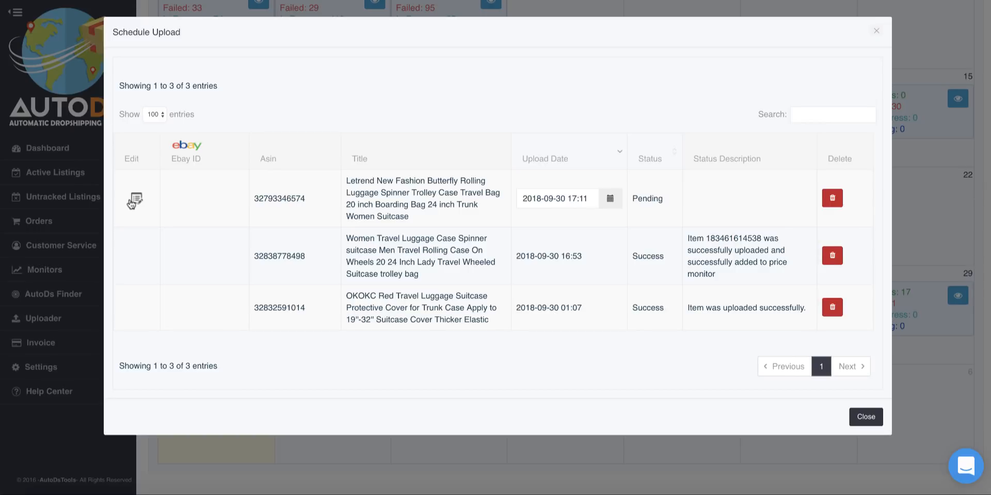
{"action": "left_click", "coordinate": [134, 199]}
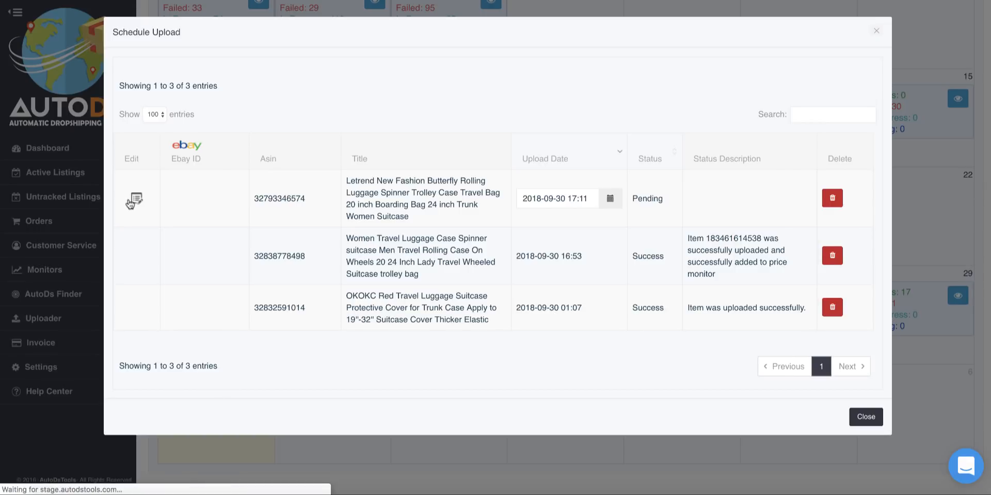
Step: Reveal pricing for the 24 inch rainbow variation, then scroll through photos and description
{"action": "left_click", "coordinate": [133, 199]}
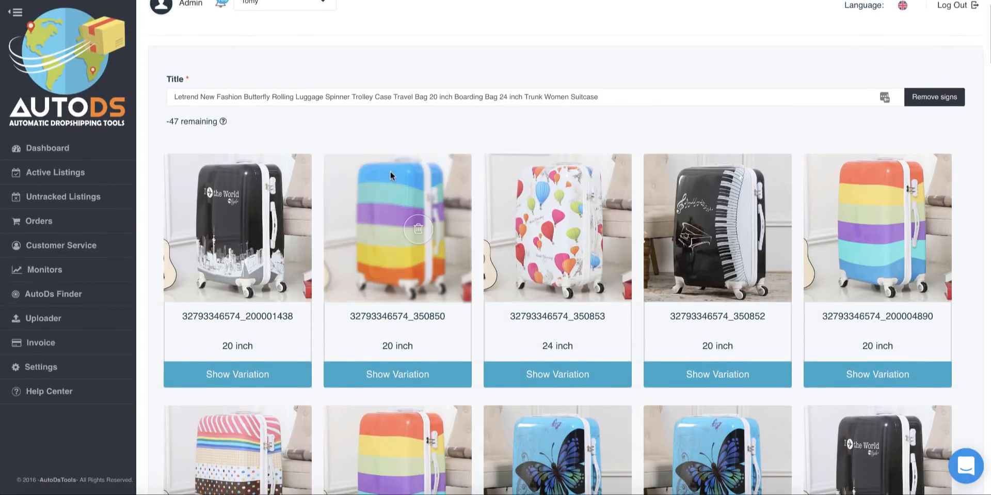
{"action": "scroll", "scroll_direction": "down", "scroll_amount": 3}
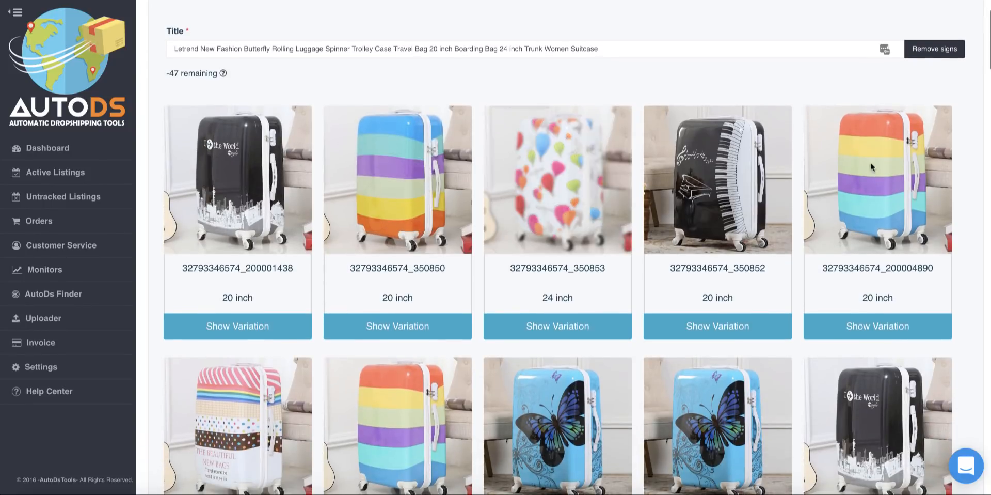
{"action": "scroll", "scroll_direction": "down", "scroll_amount": 3}
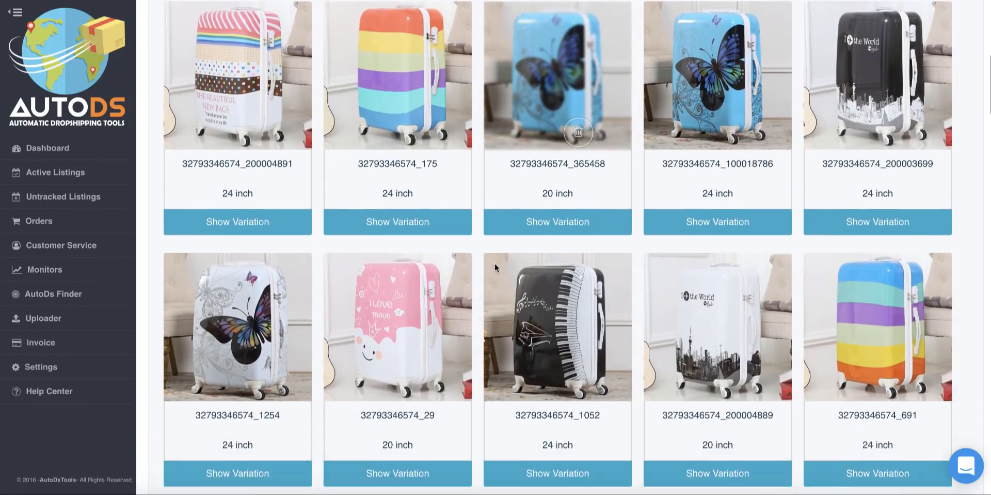
{"action": "left_click", "coordinate": [396, 222]}
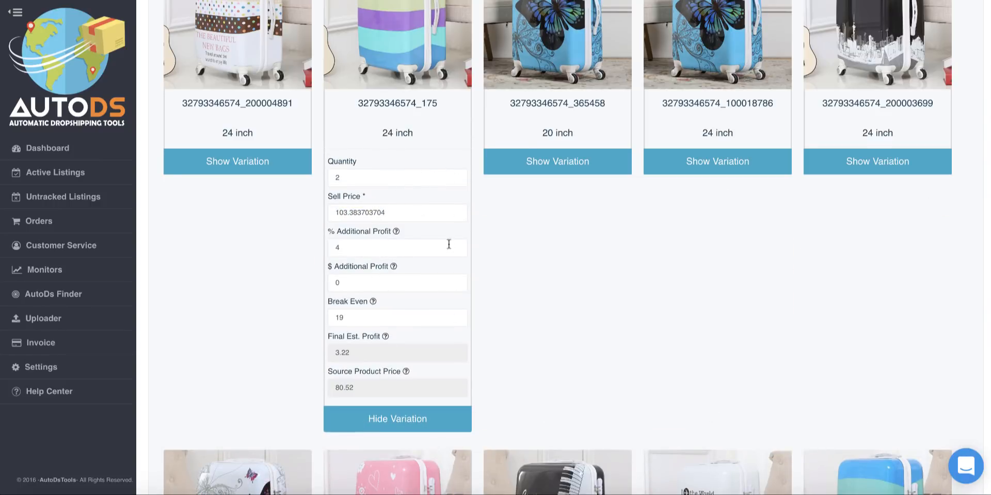
{"action": "scroll", "scroll_direction": "down", "scroll_amount": 3}
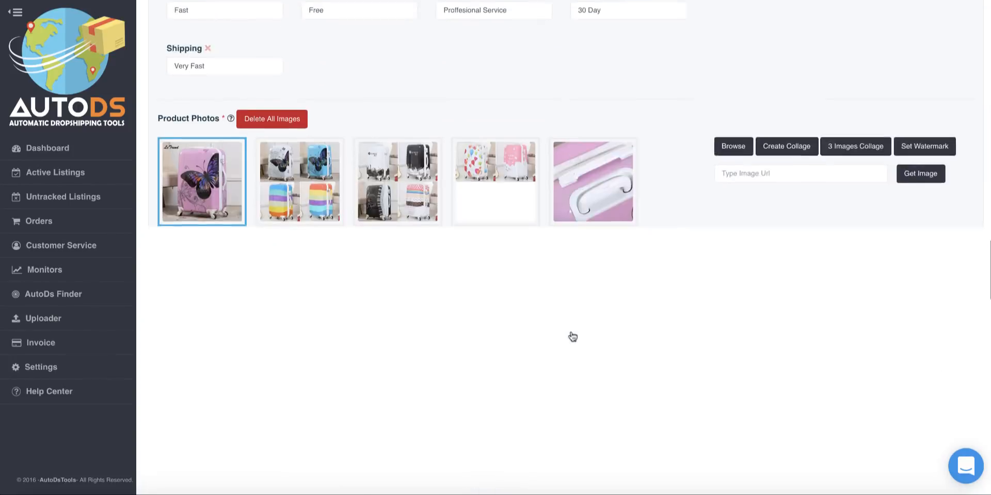
{"action": "scroll", "scroll_direction": "down", "scroll_amount": 3}
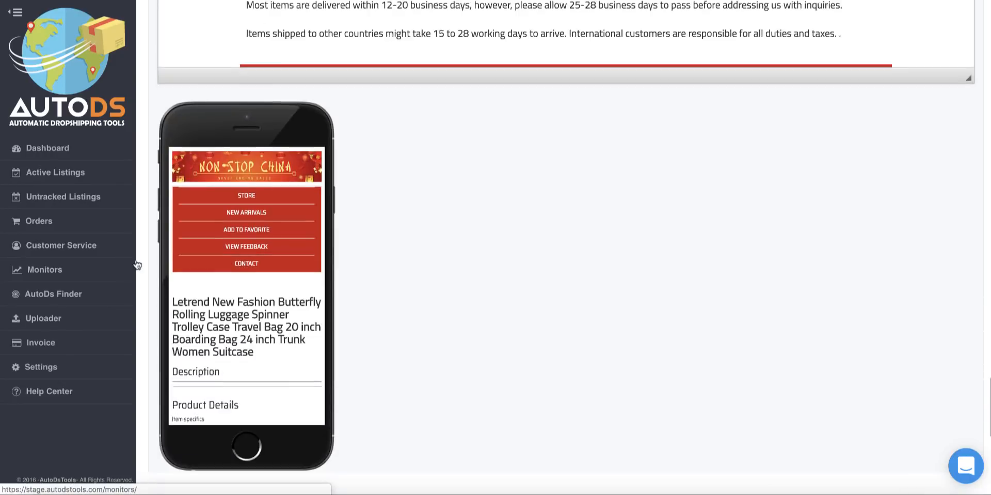
{"action": "scroll", "scroll_direction": "down", "scroll_amount": 3}
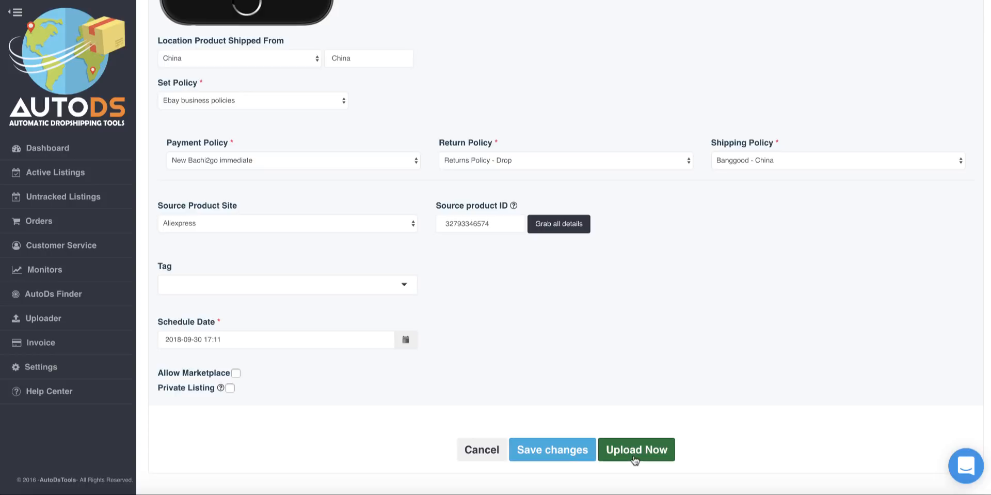
Step: Upload the butterfly luggage listing immediately, confirming in the Are you sure? dialog
{"action": "left_click", "coordinate": [636, 449]}
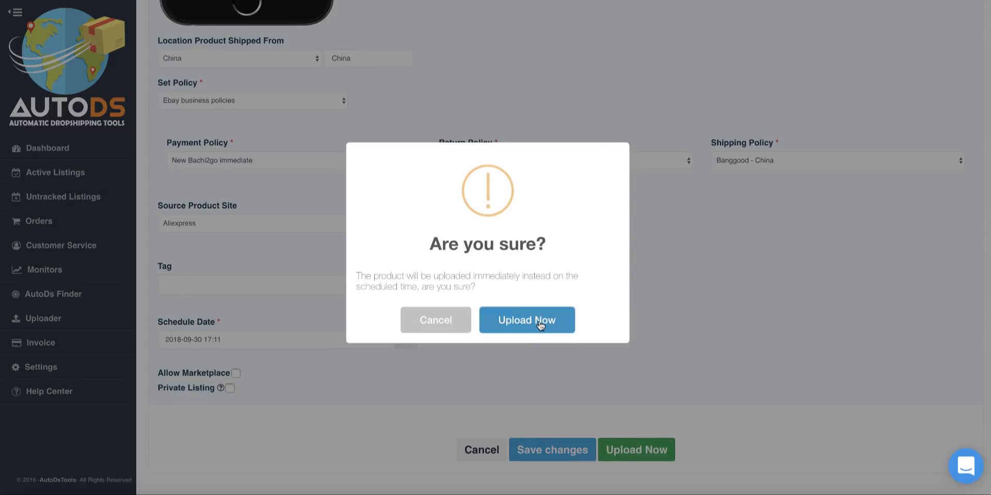
{"action": "left_click", "coordinate": [527, 319]}
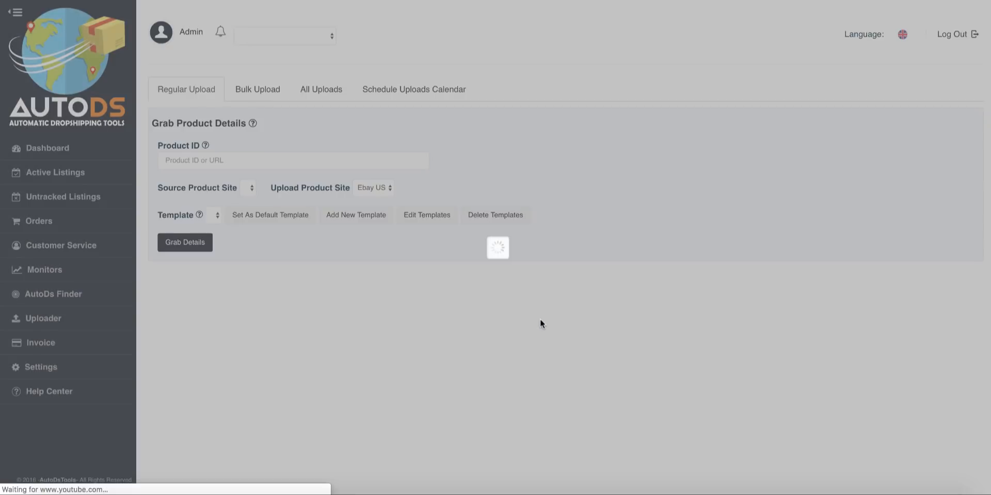
{"action": "mouse_move", "coordinate": [460, 258]}
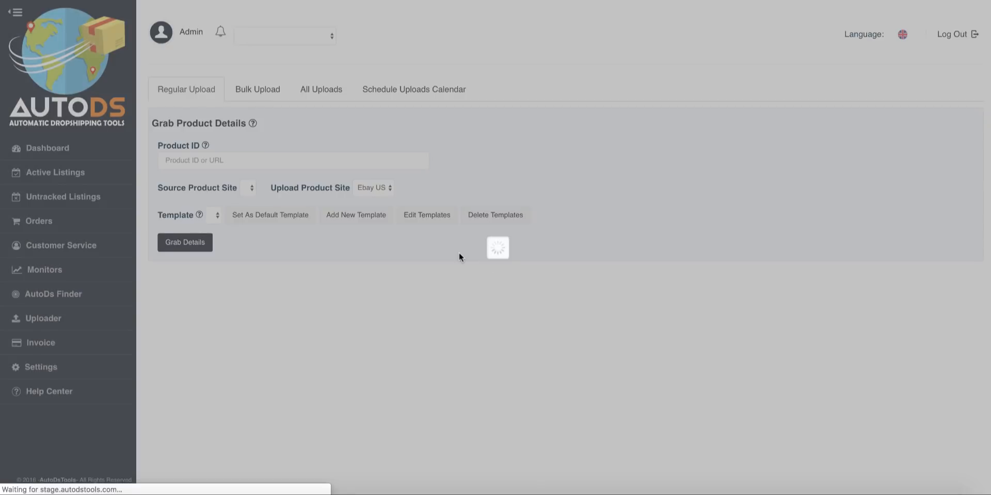
{"action": "left_click", "coordinate": [413, 89]}
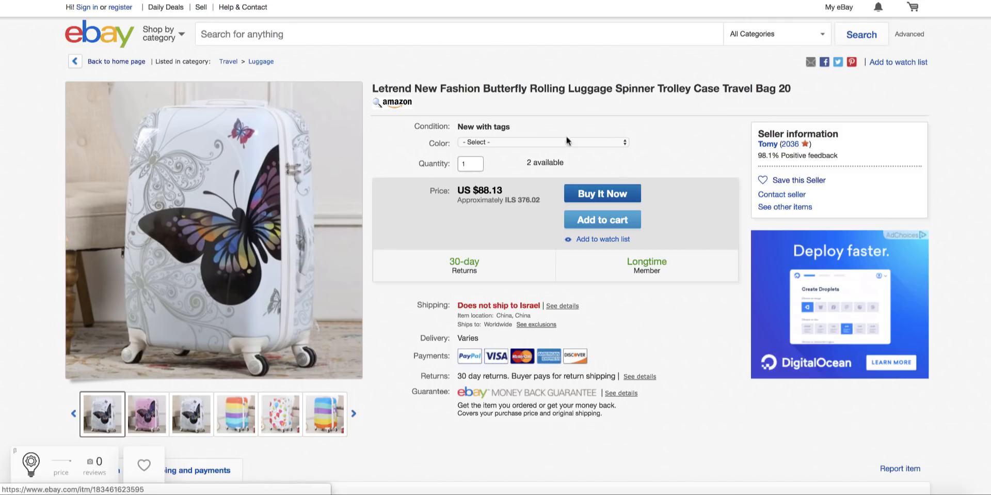
Step: Select the 24 inch rainbow colour variation, priced US $103.38
{"action": "left_click", "coordinate": [543, 142]}
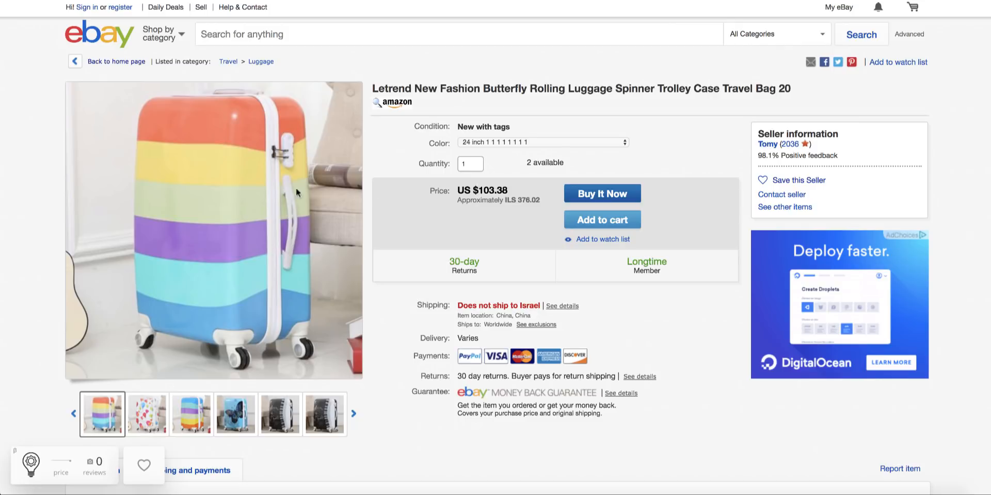
{"action": "mouse_move", "coordinate": [372, 128]}
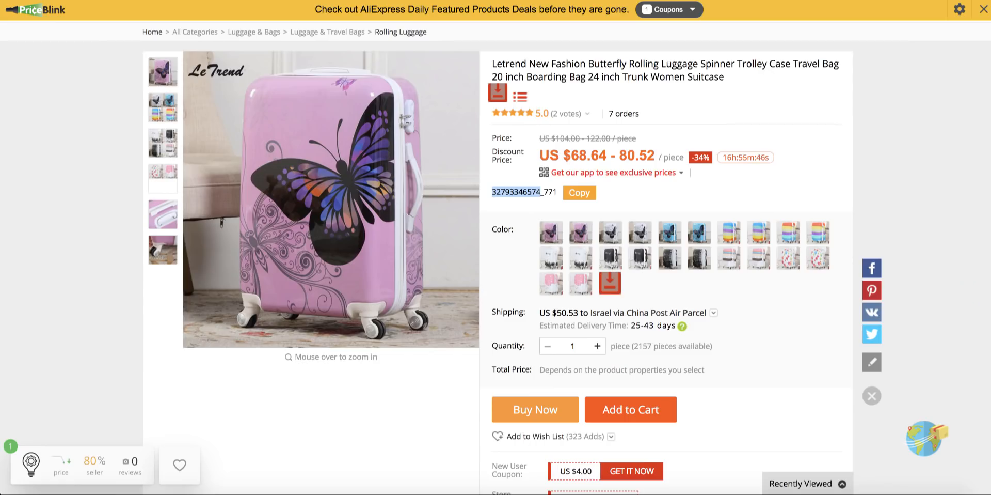
Step: Scroll the Letrend butterfly luggage page to its item specifics and description
{"action": "scroll", "scroll_direction": "down", "scroll_amount": 3}
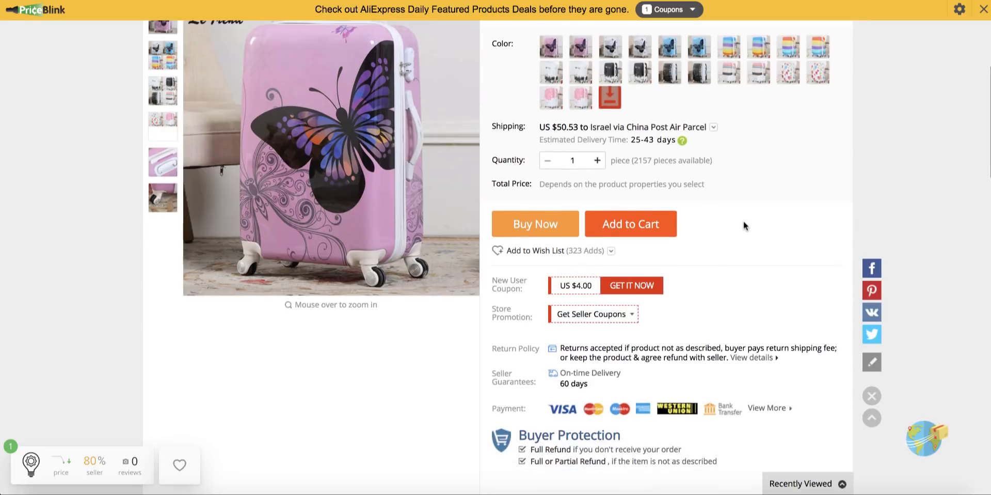
{"action": "scroll", "scroll_direction": "down", "scroll_amount": 3}
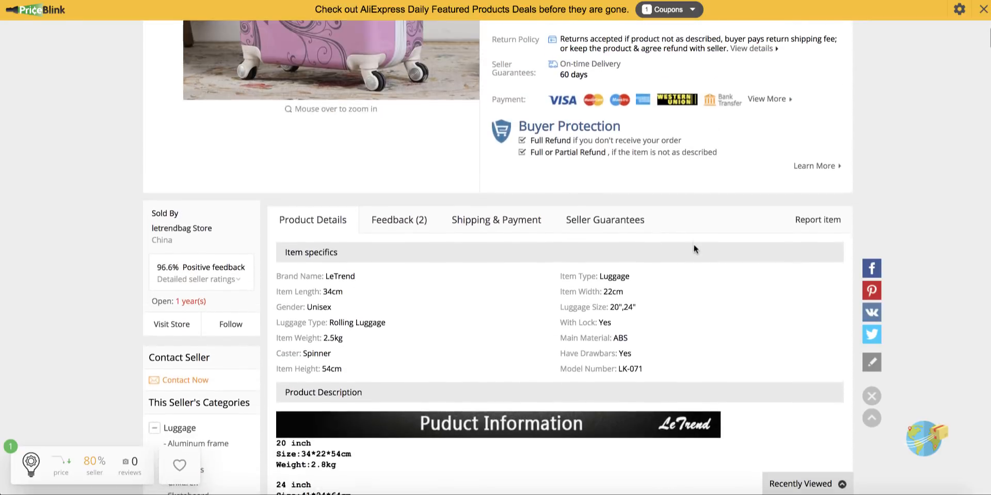